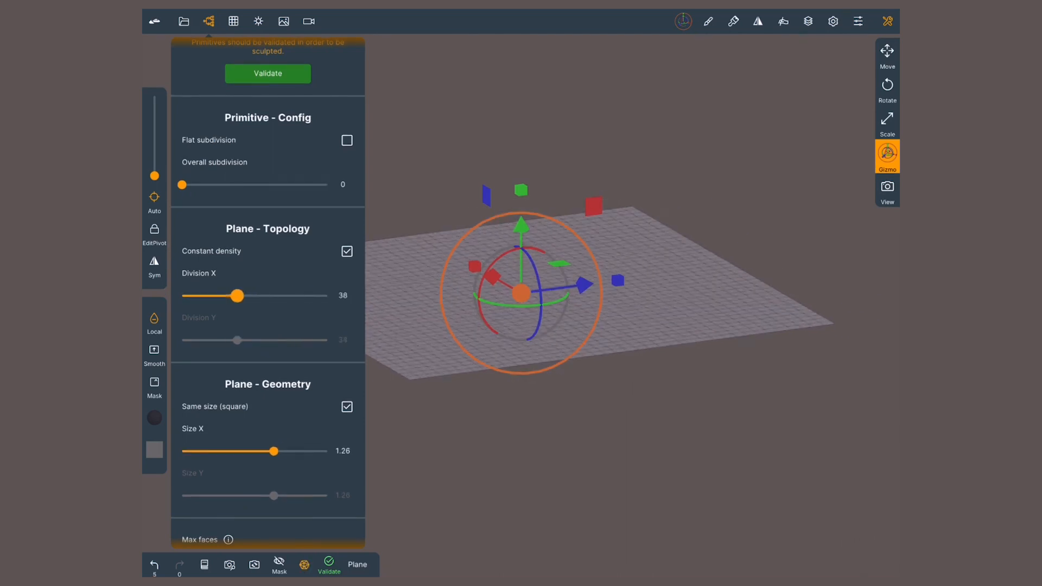
Set the plane's X division to 34, validate it, and merge both planes via the Scene list
drag(239, 296, 232, 295)
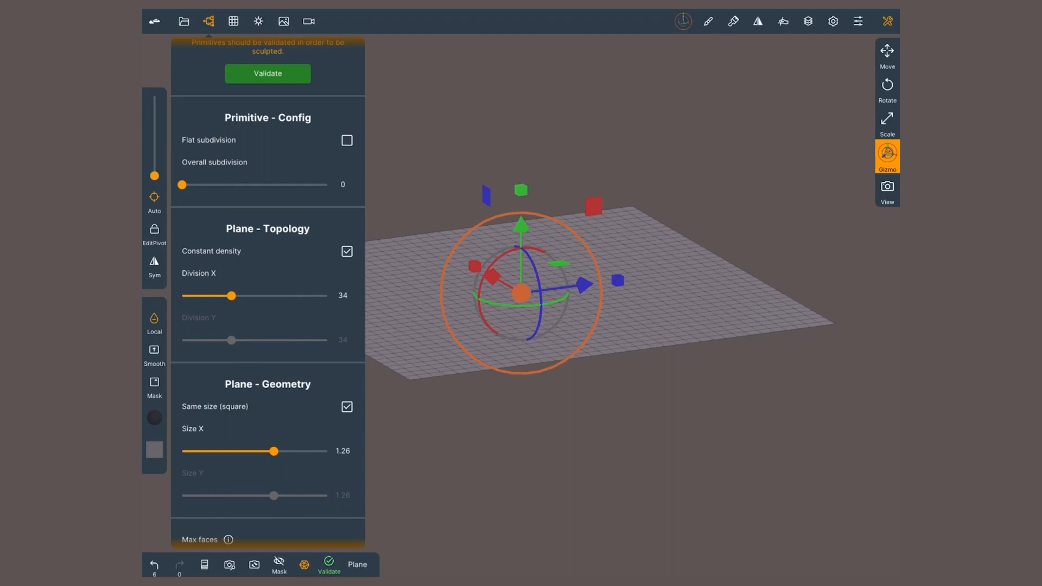
click(267, 74)
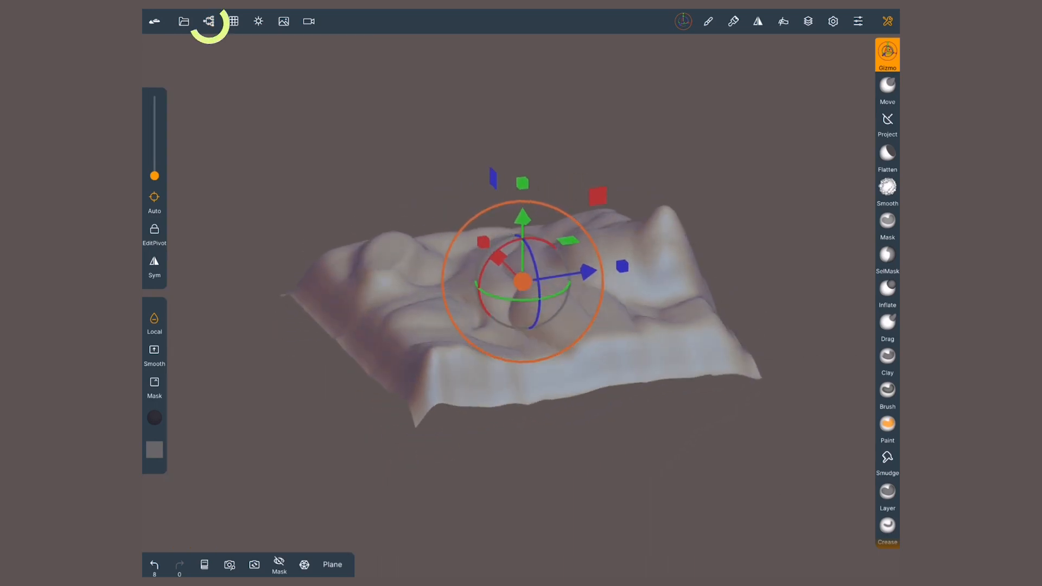
click(208, 21)
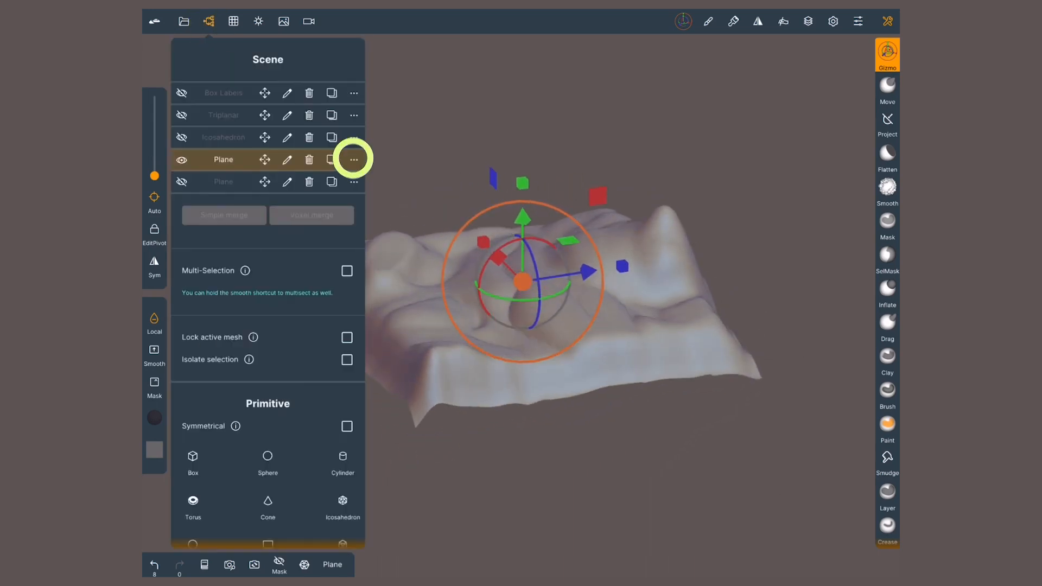
click(353, 159)
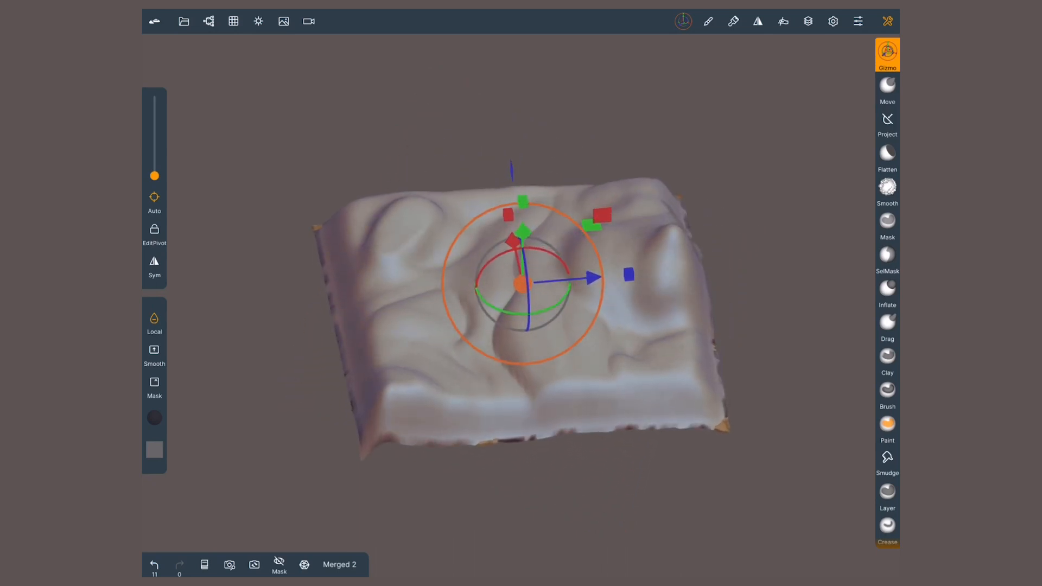
click(208, 21)
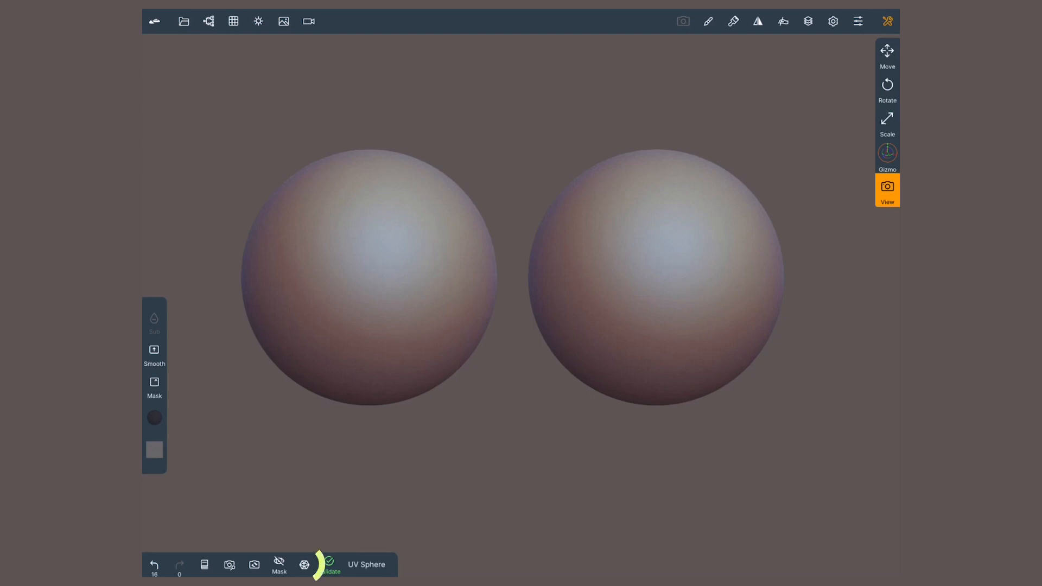
Validate the UV sphere, then bring up the Project settings for the fin model
click(304, 565)
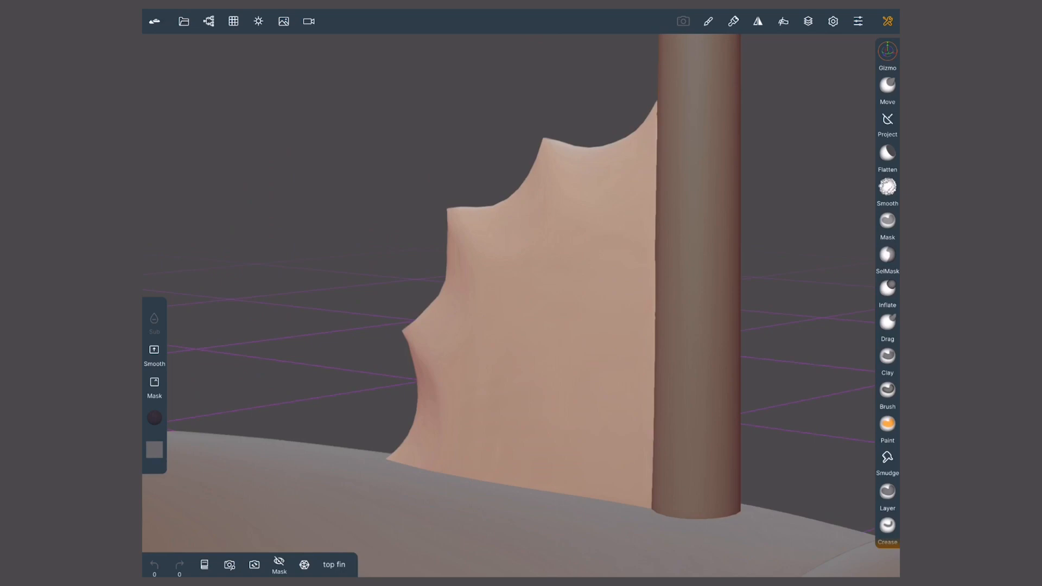
click(304, 565)
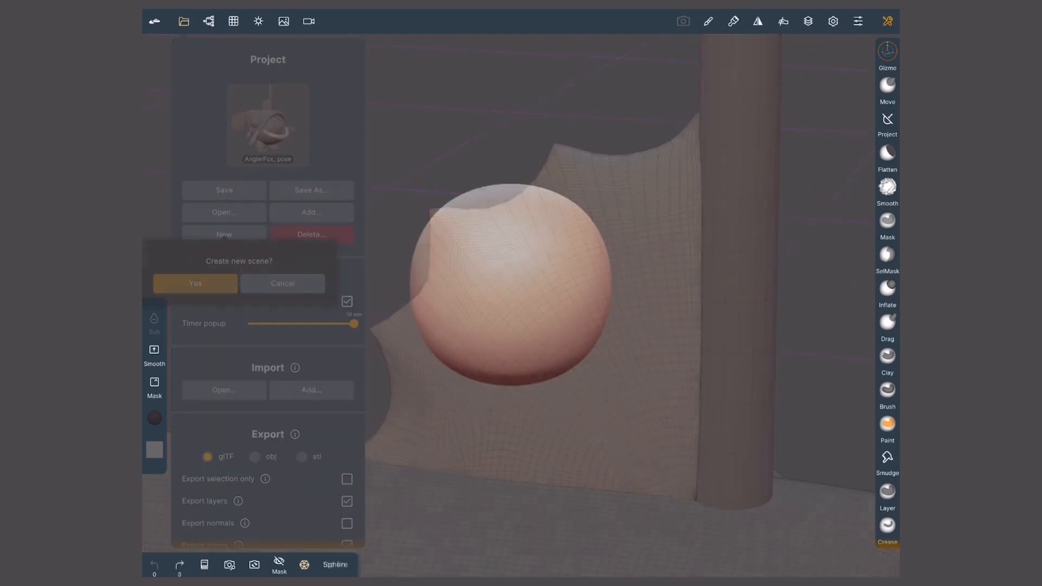
Start a new scene, add a box primitive, and move it beside the sphere
click(194, 283)
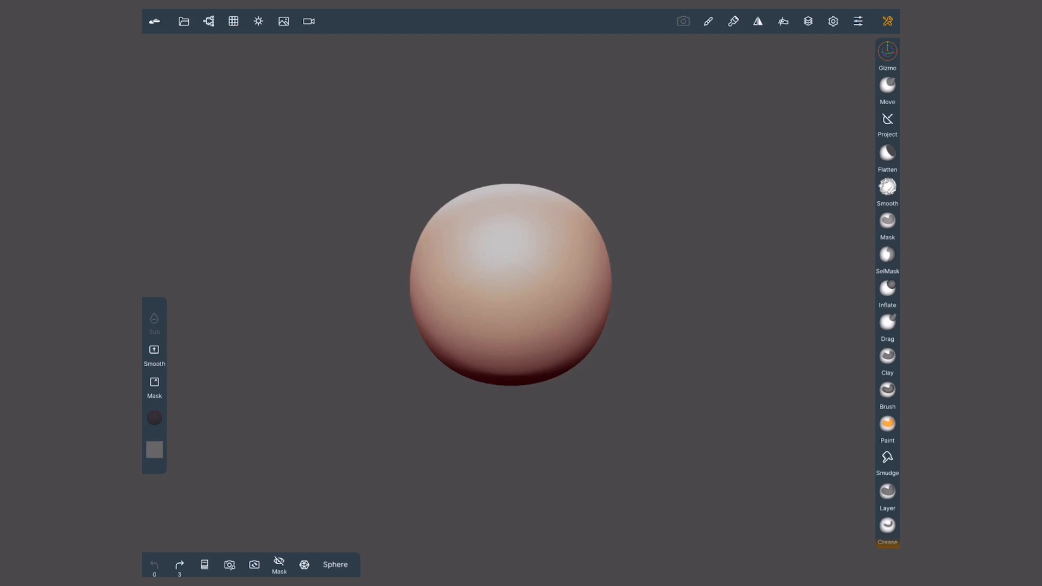
click(208, 21)
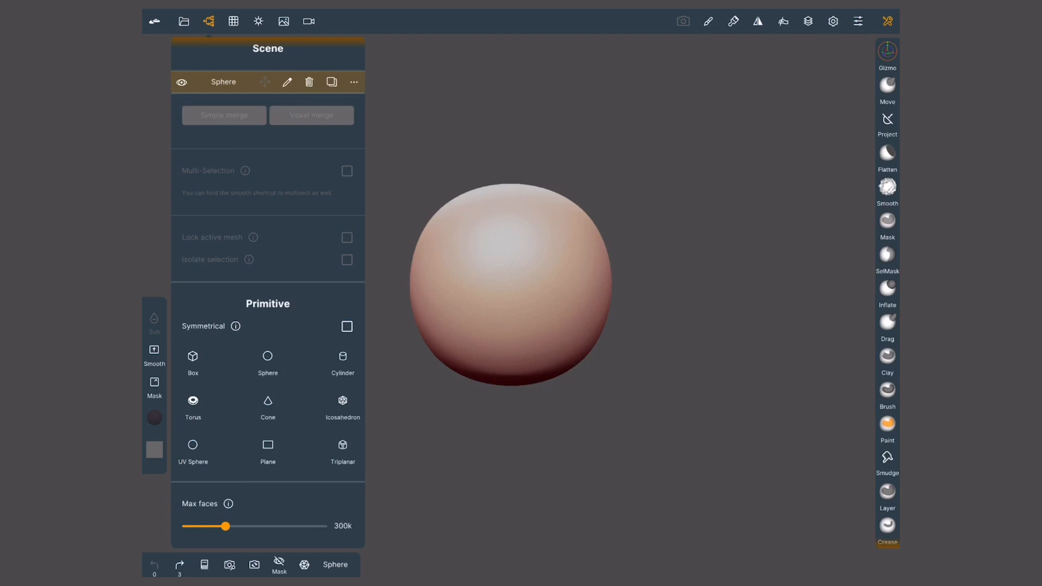
click(192, 360)
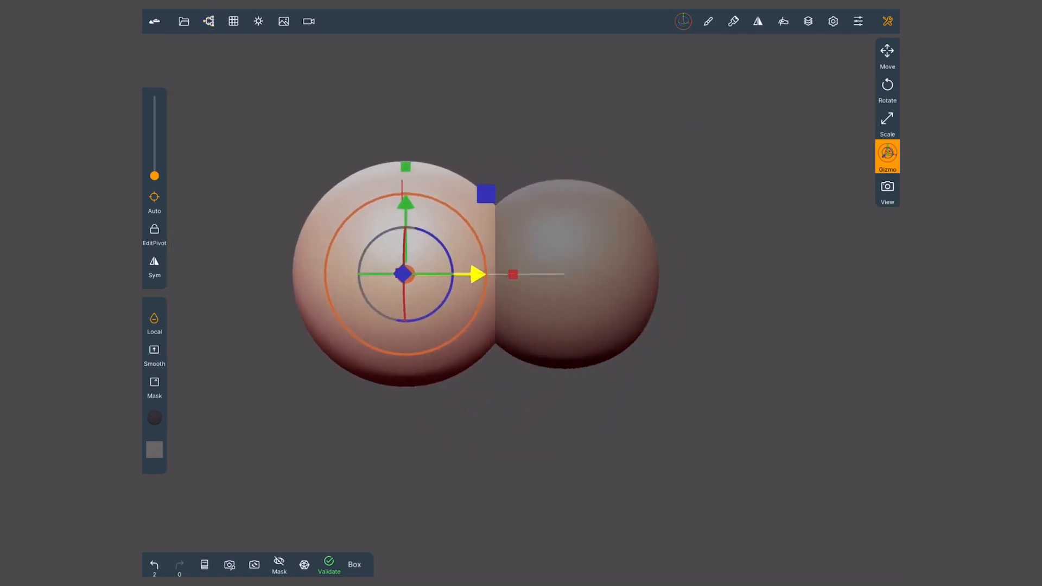
drag(477, 274, 399, 274)
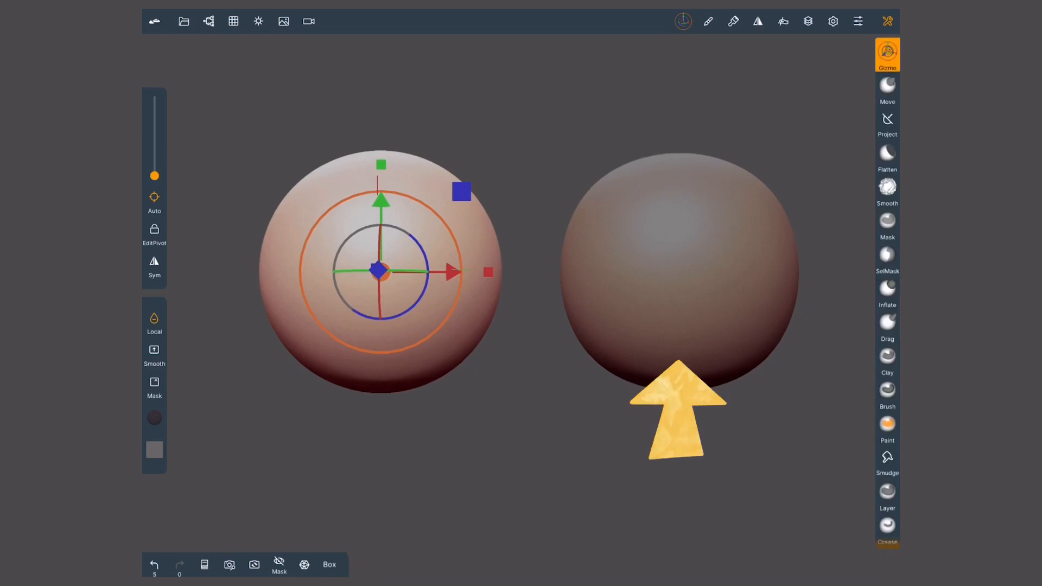
Add a triplanar primitive with sphere projection turned off, then add another primitive
click(208, 22)
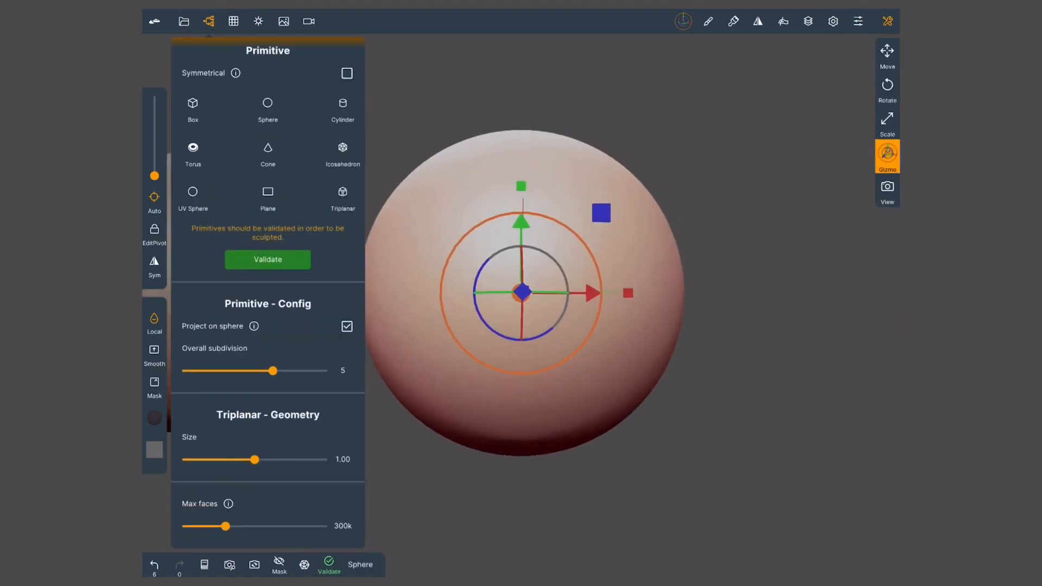
click(346, 326)
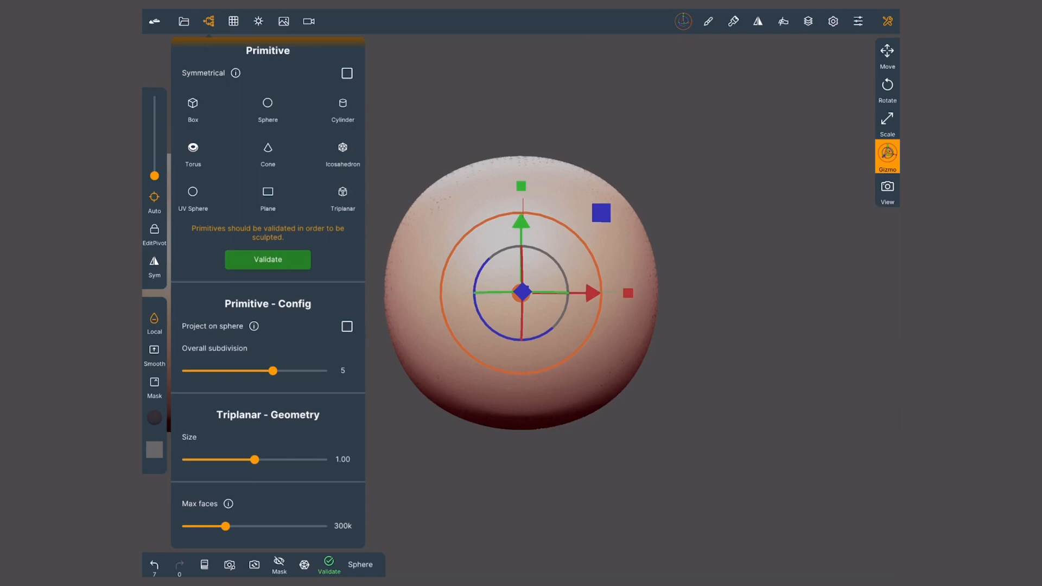
click(267, 259)
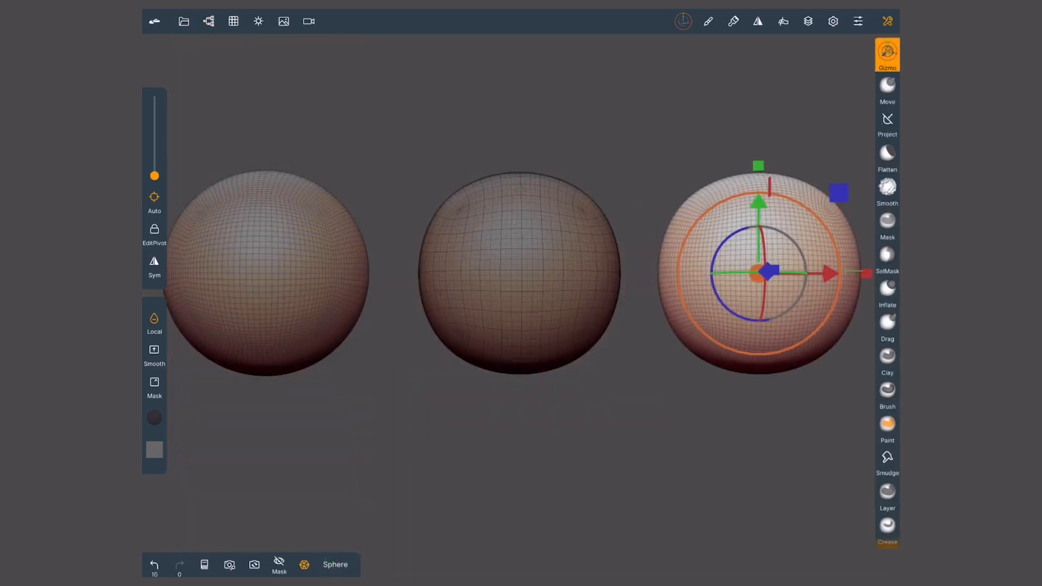
click(208, 21)
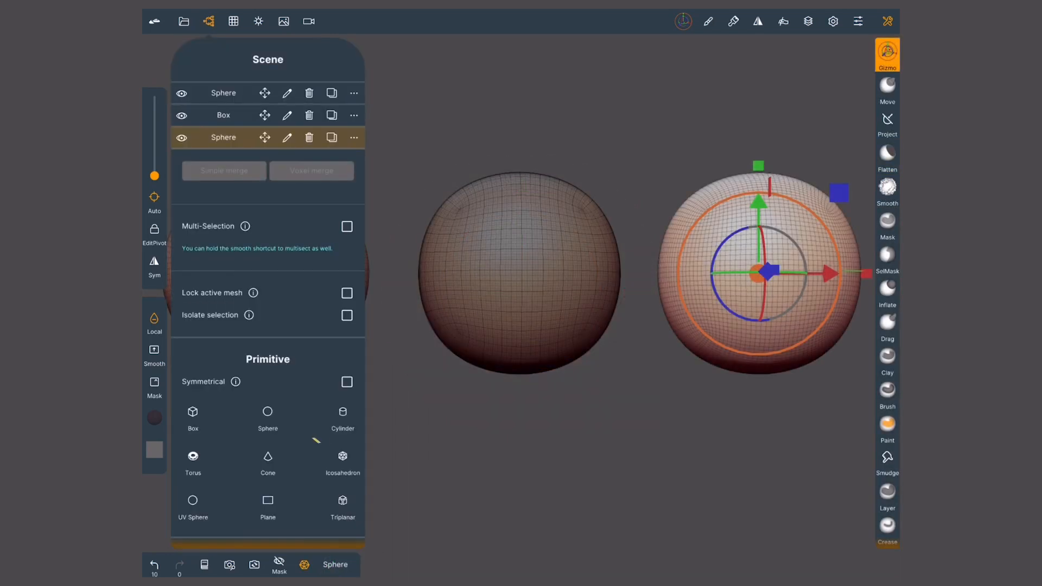
click(342, 458)
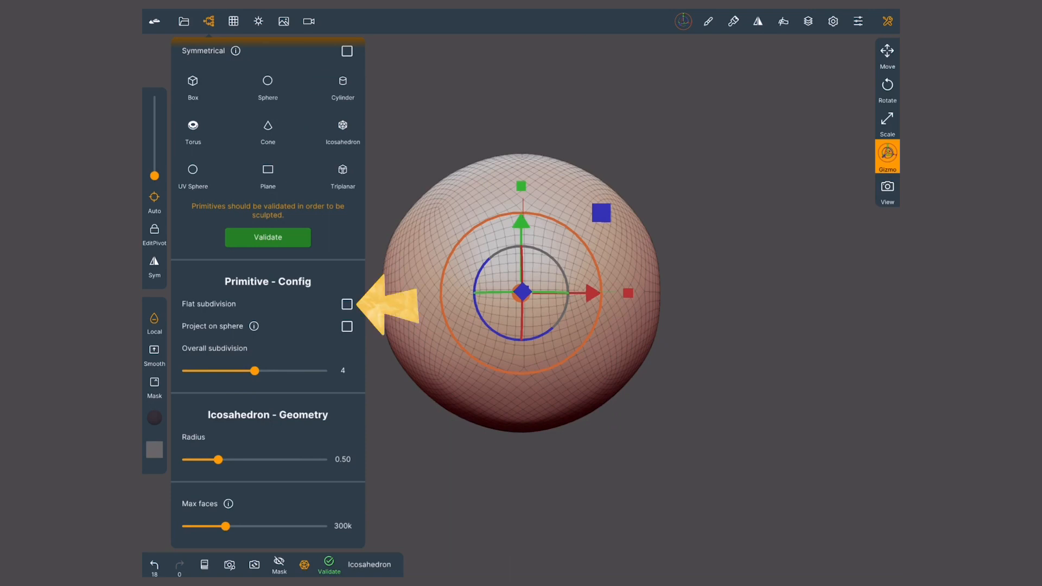
Give the icosahedron flat subdivision projected onto a sphere and raise its level to 5
click(346, 306)
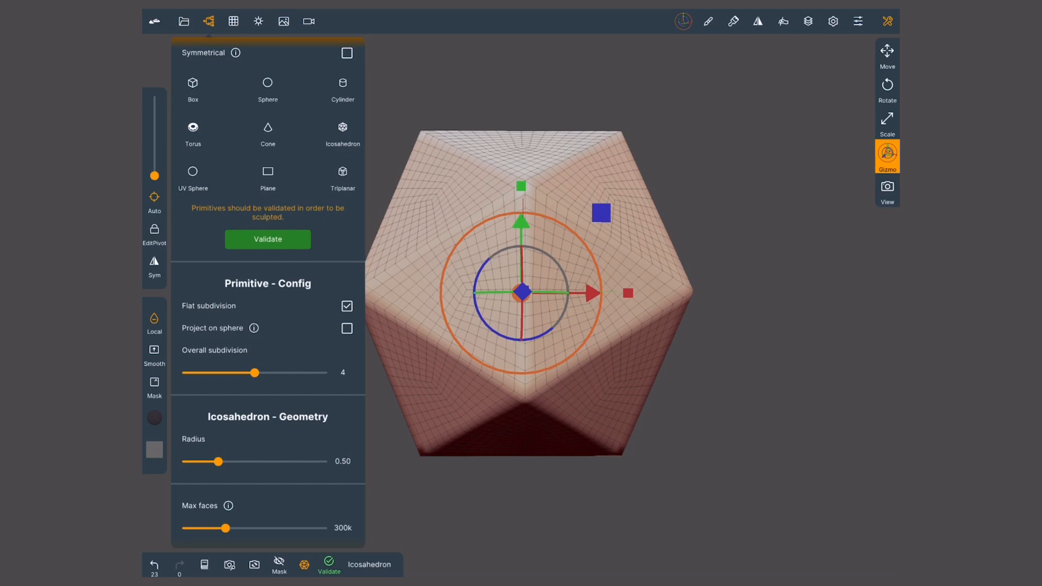
click(346, 328)
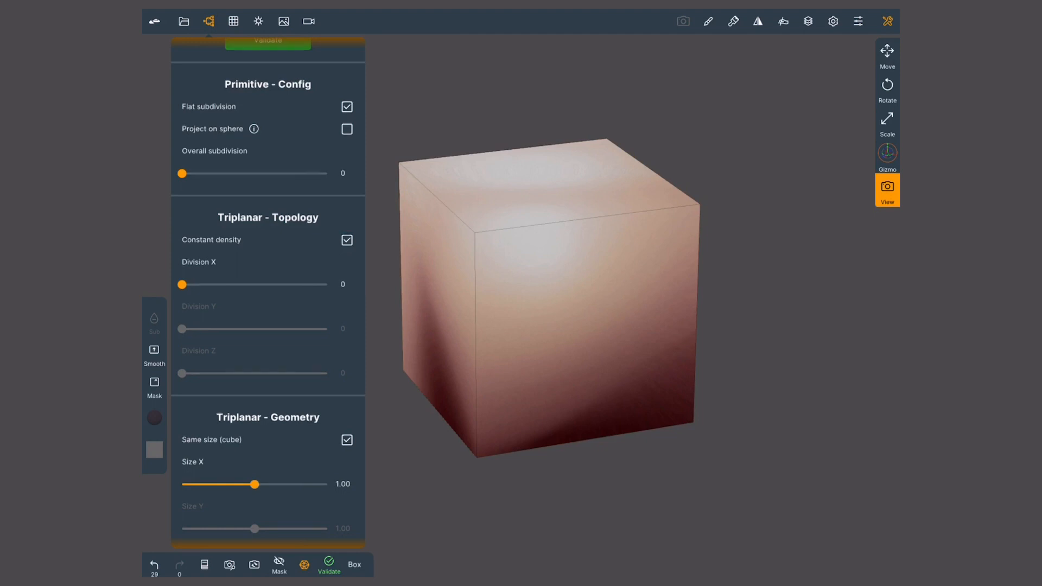
click(343, 129)
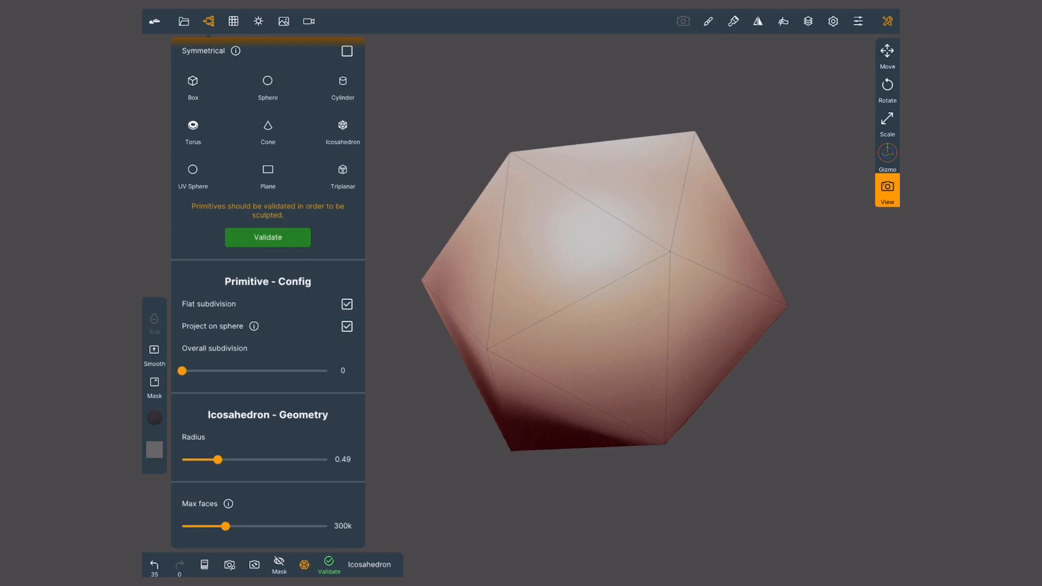
drag(181, 371, 198, 370)
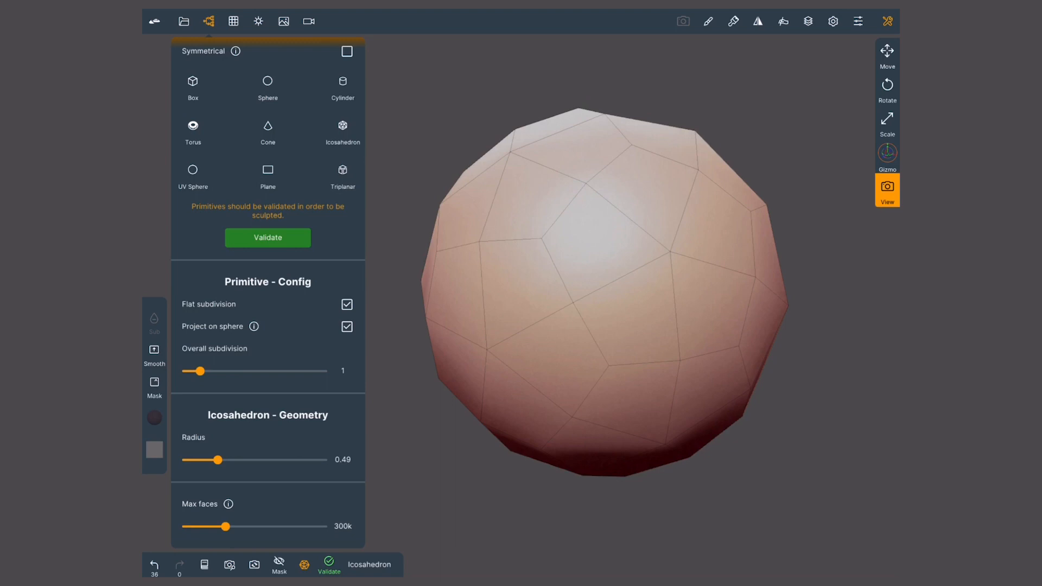
drag(199, 371, 221, 371)
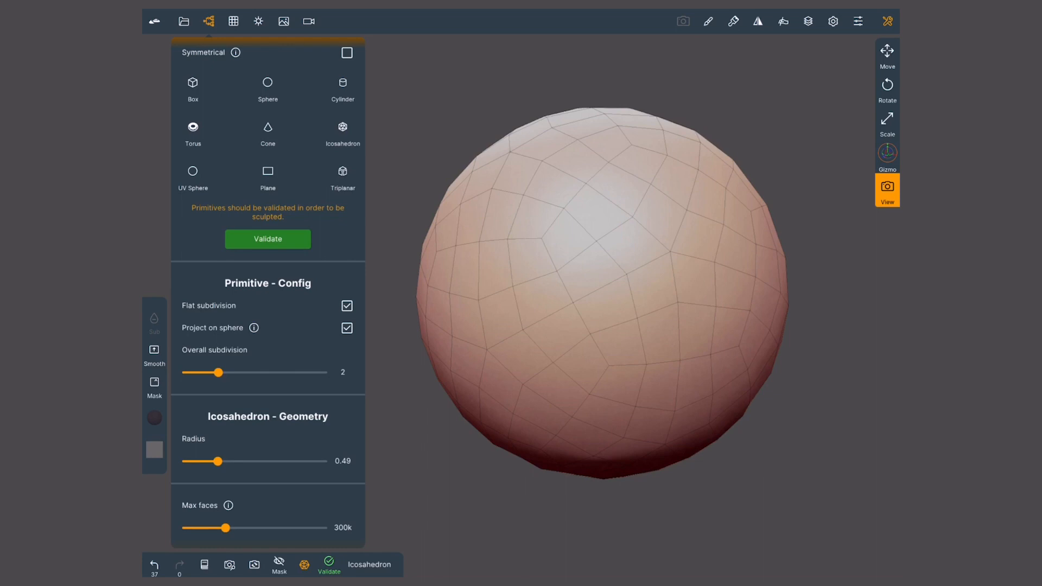
drag(219, 373, 270, 372)
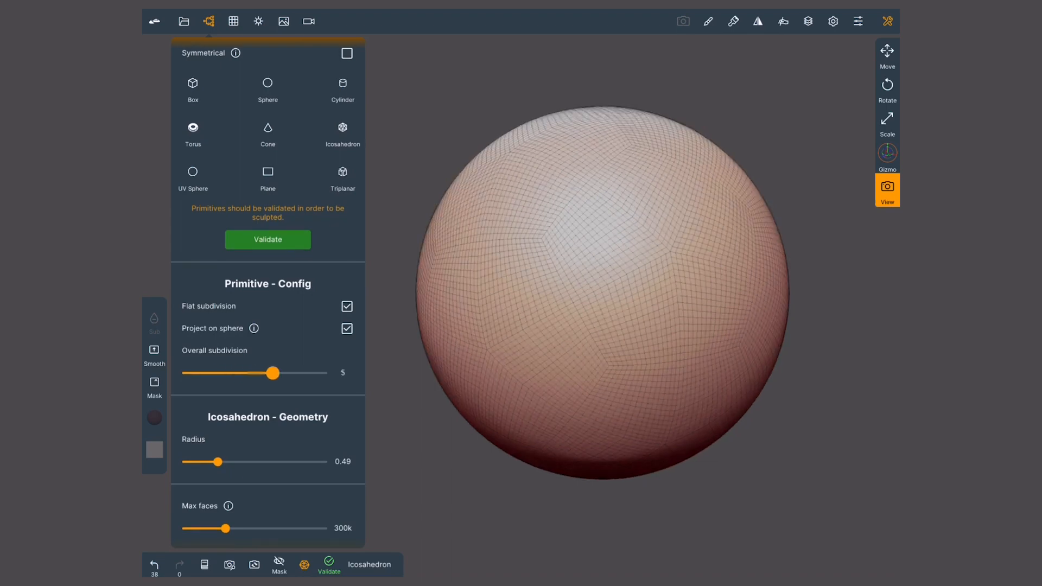
drag(271, 372, 308, 372)
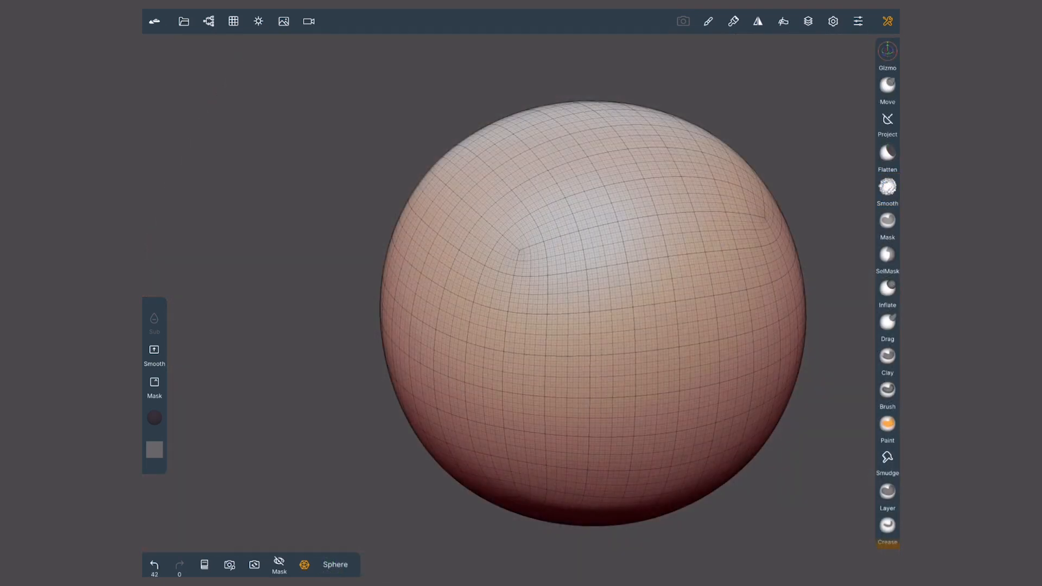
Add a triplanar shape with smoothness 0 and division 83
click(208, 21)
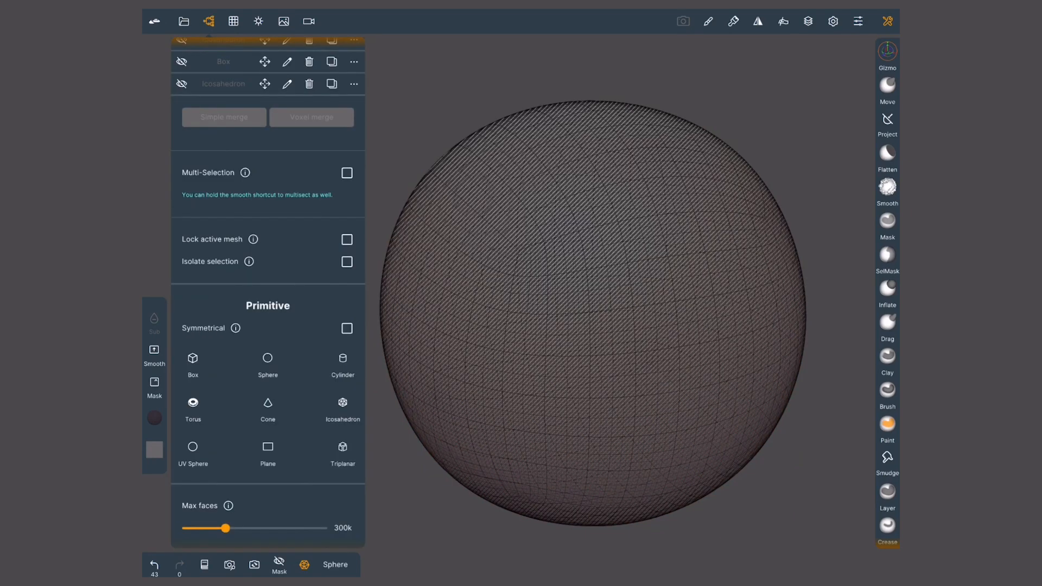
click(344, 452)
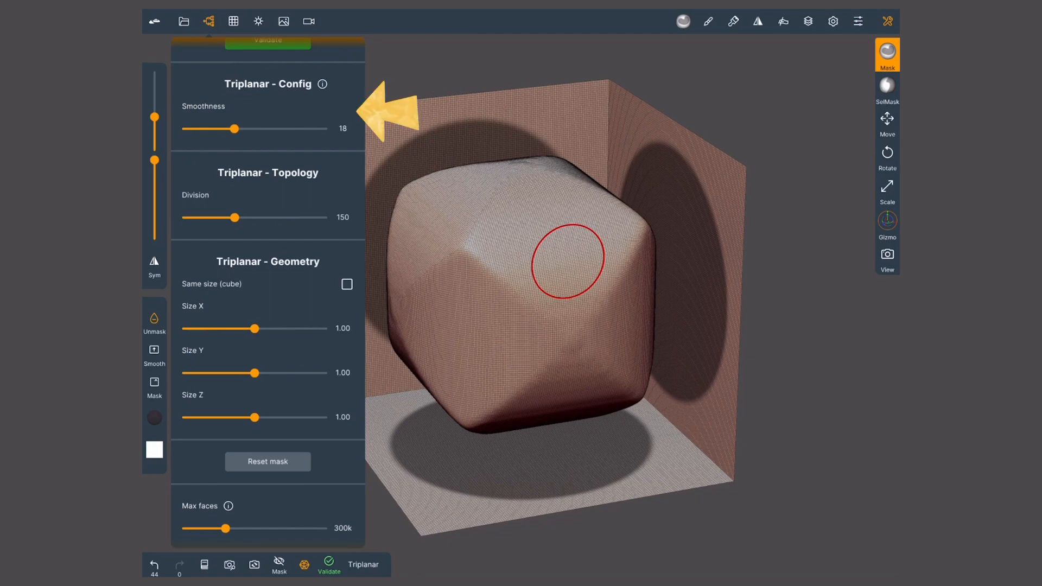
drag(234, 128, 317, 128)
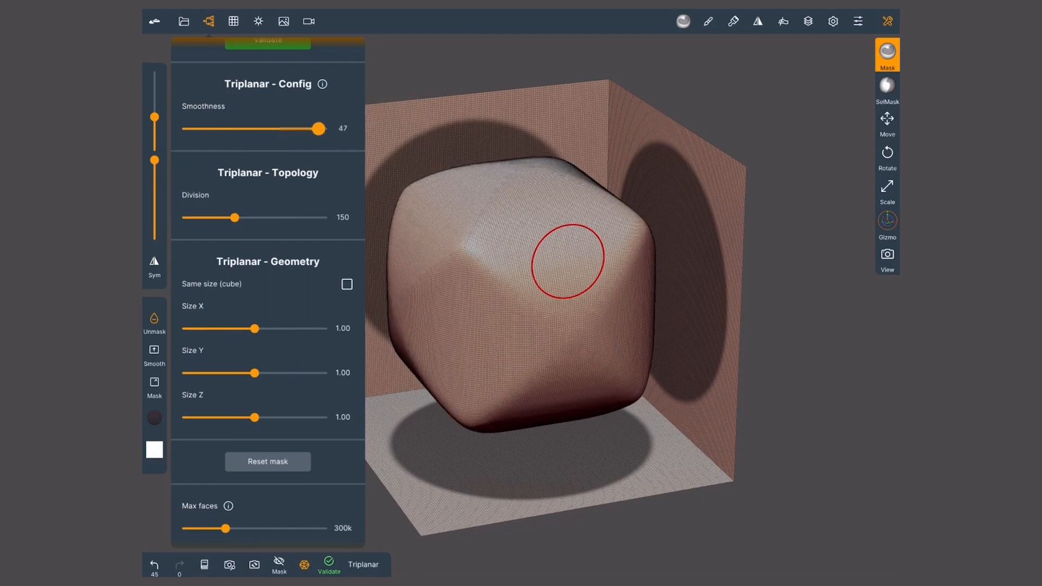
drag(318, 129, 193, 129)
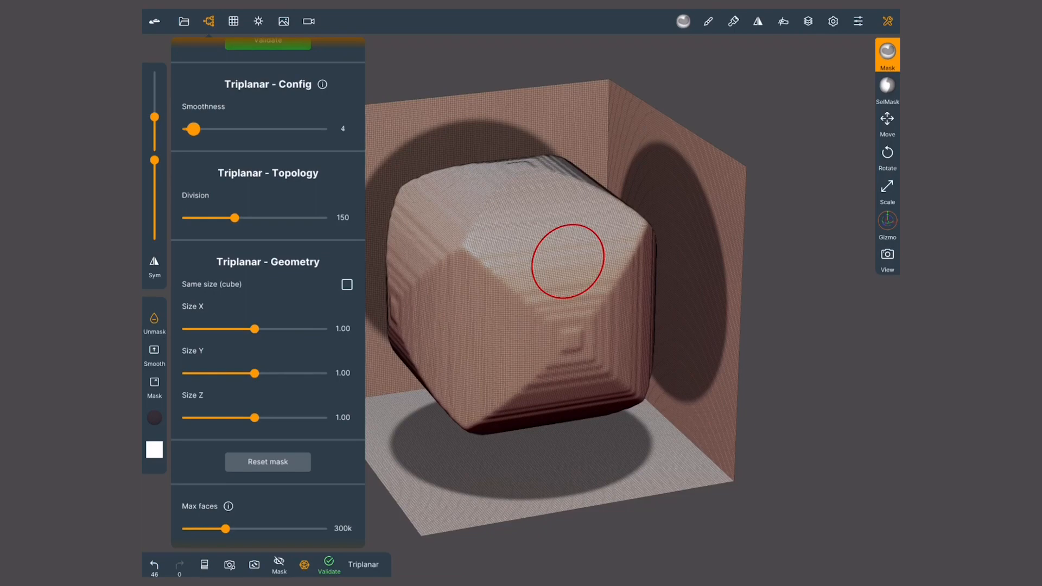
drag(193, 129, 180, 129)
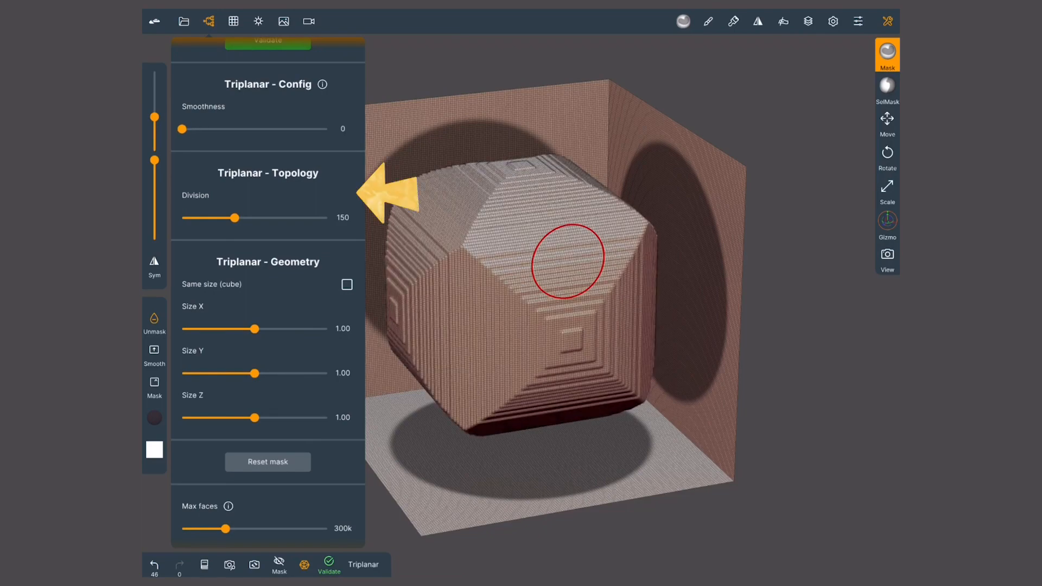
drag(234, 218, 221, 218)
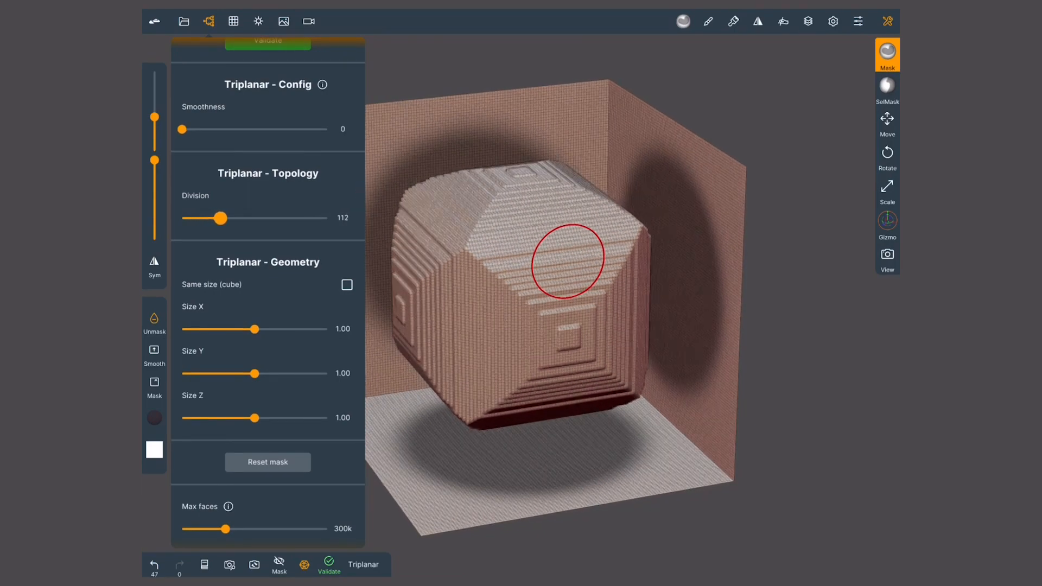
drag(225, 218, 210, 218)
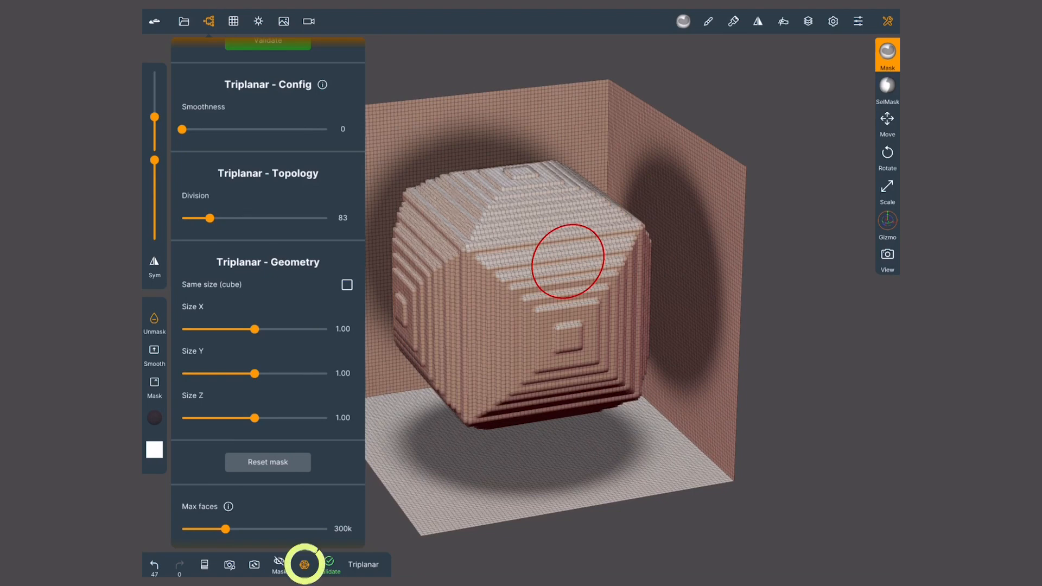
Narrow the triplanar shape to X size 0.71 and pick the SelMask tool
click(304, 564)
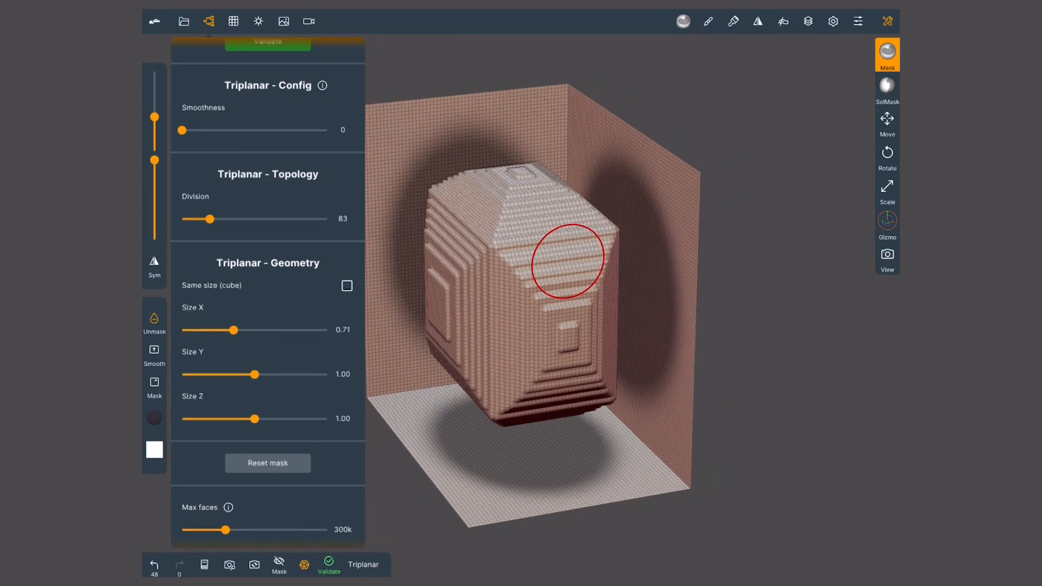
drag(255, 418, 219, 418)
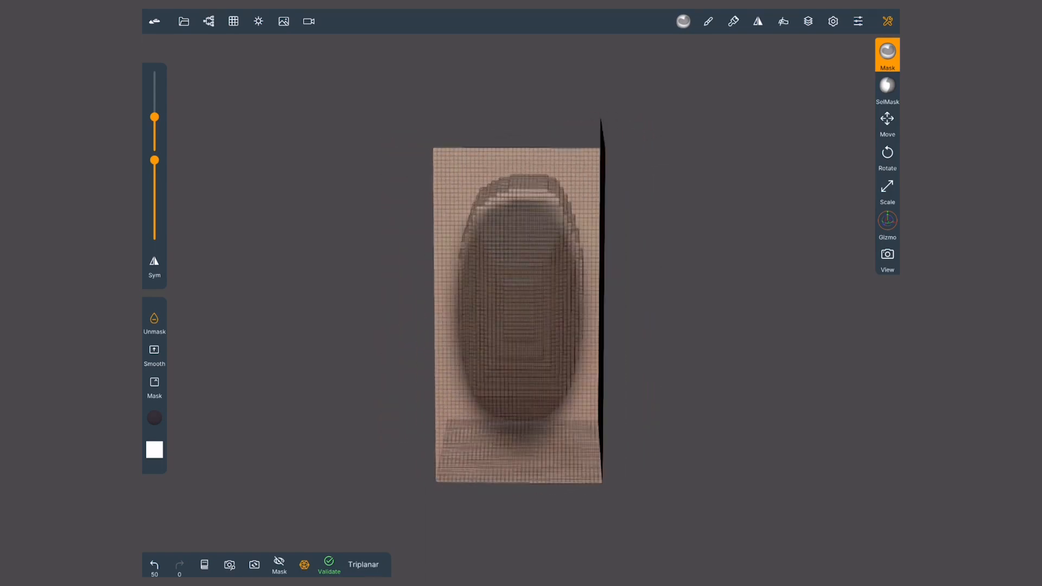
click(208, 21)
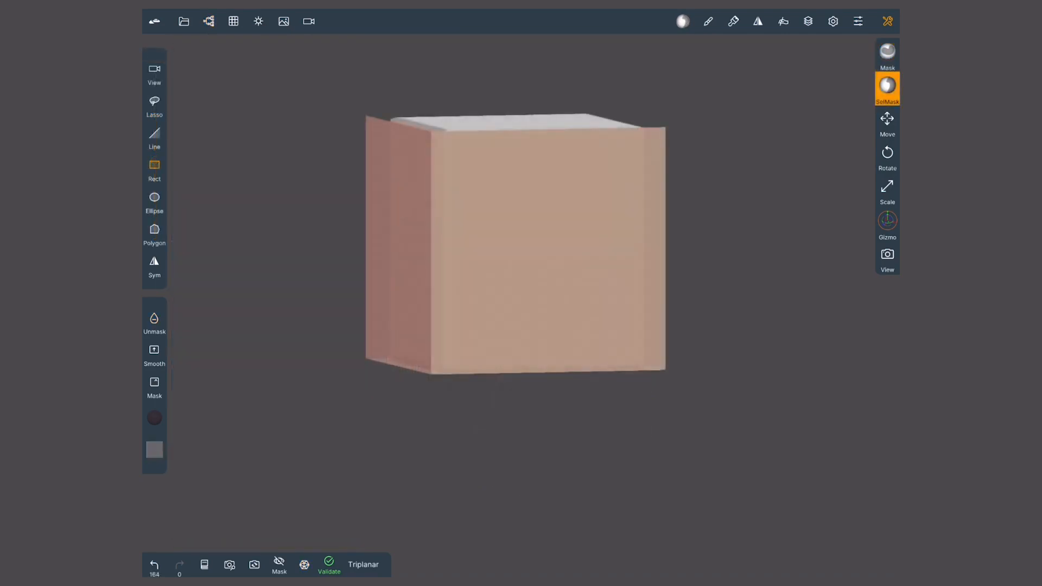
Show the symmetry line, mask the triplanar faces, and validate it into a mesh
click(757, 21)
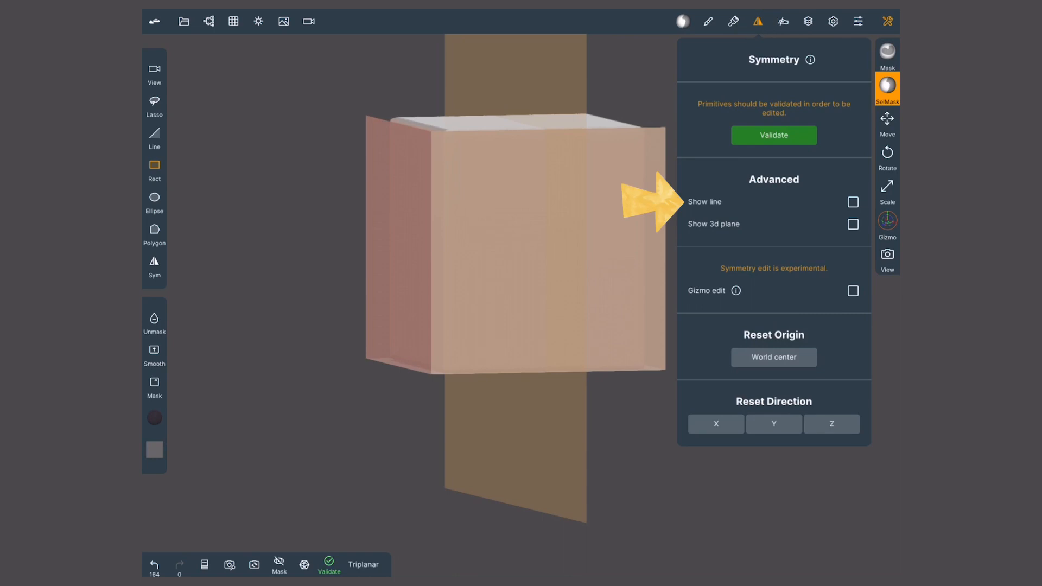
click(757, 21)
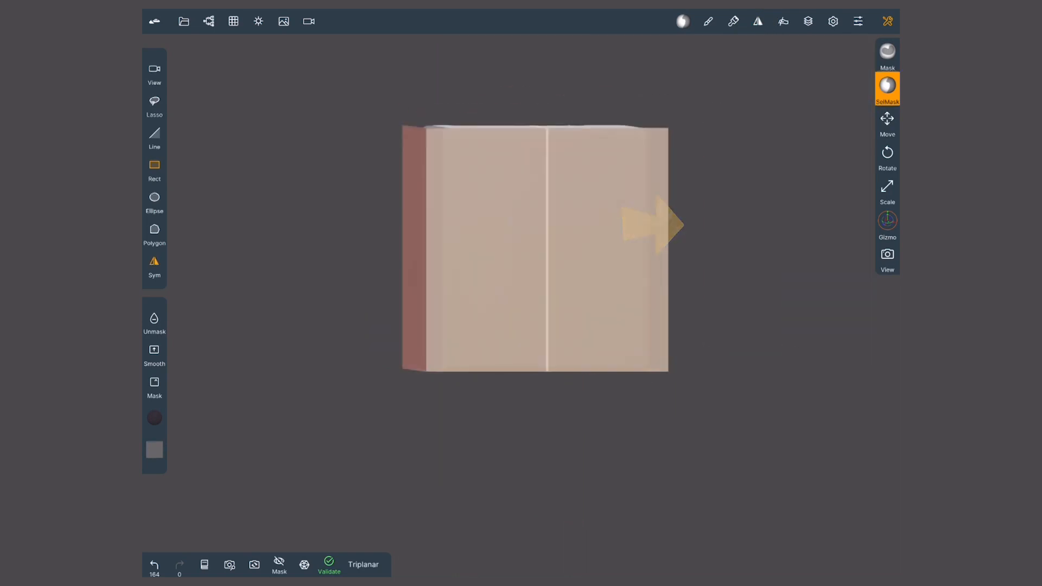
click(887, 55)
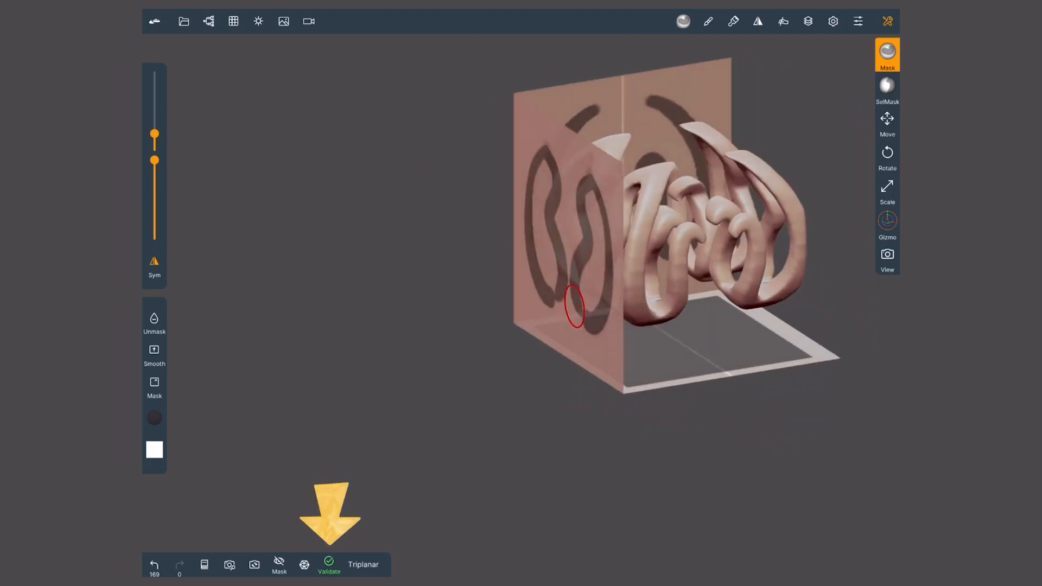
click(329, 568)
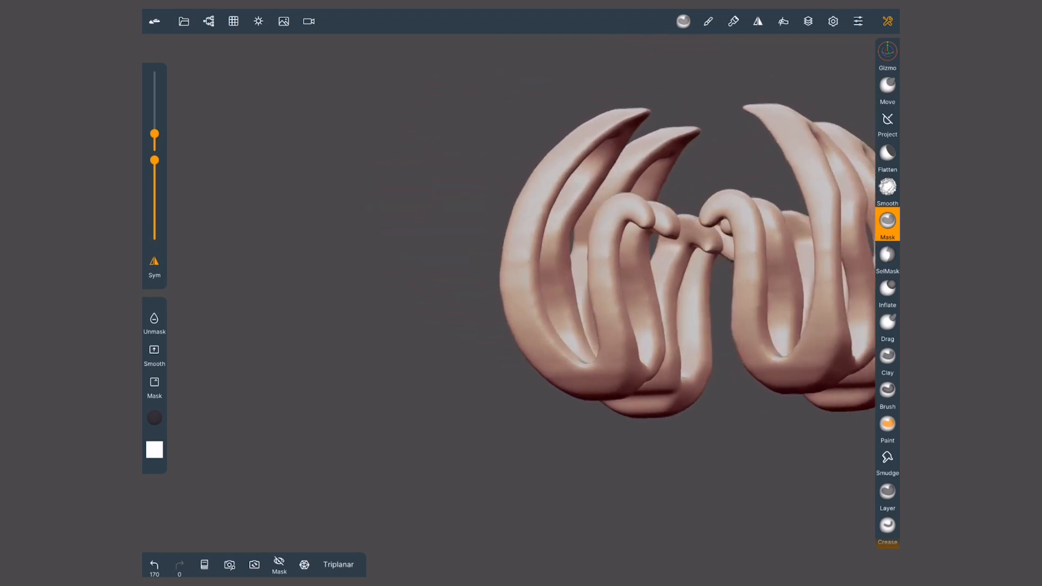
click(887, 85)
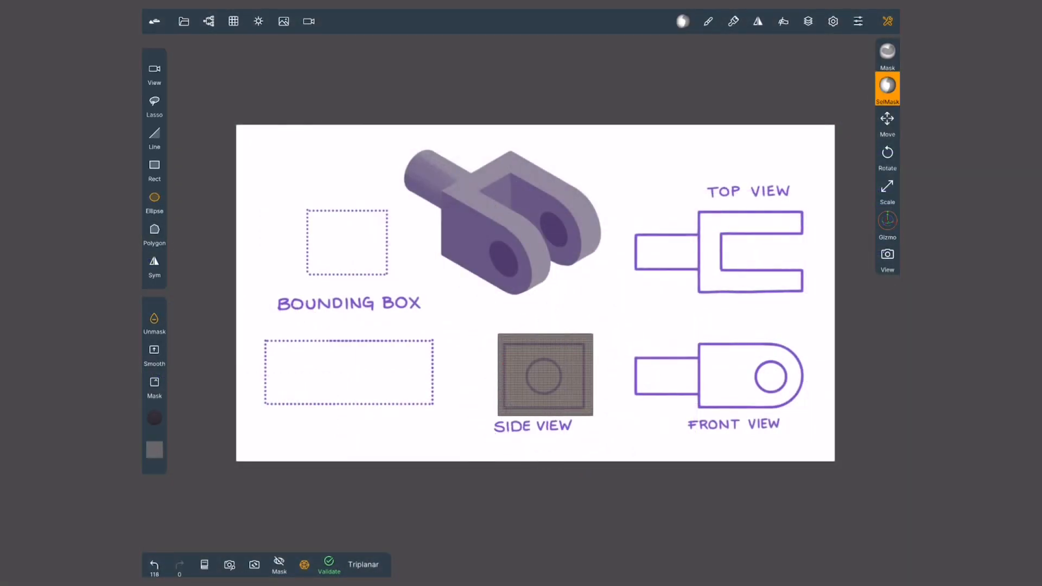
Move the triplanar block onto the reference sheet's upper bounding box outline
click(887, 224)
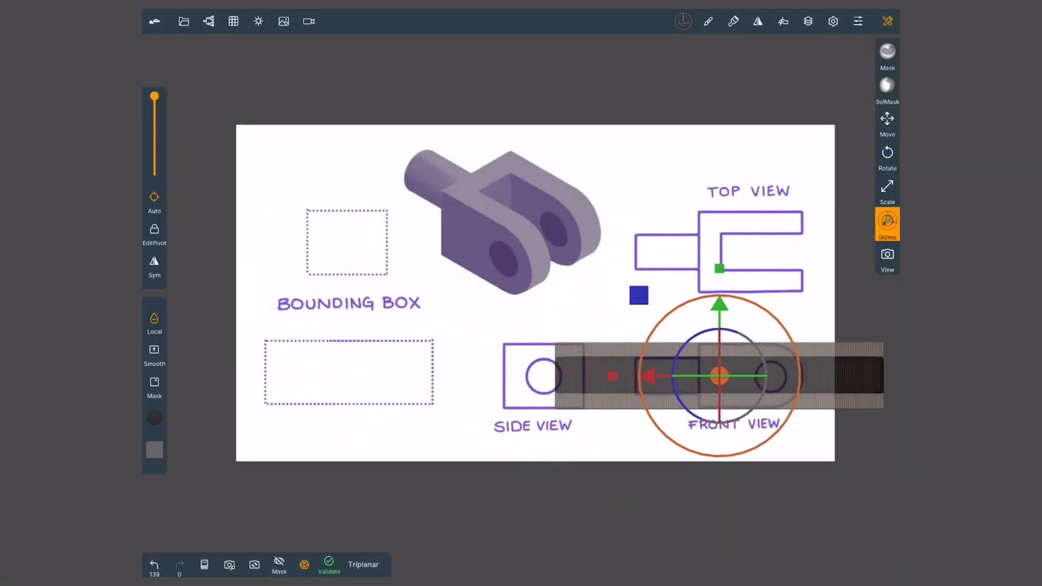
click(887, 89)
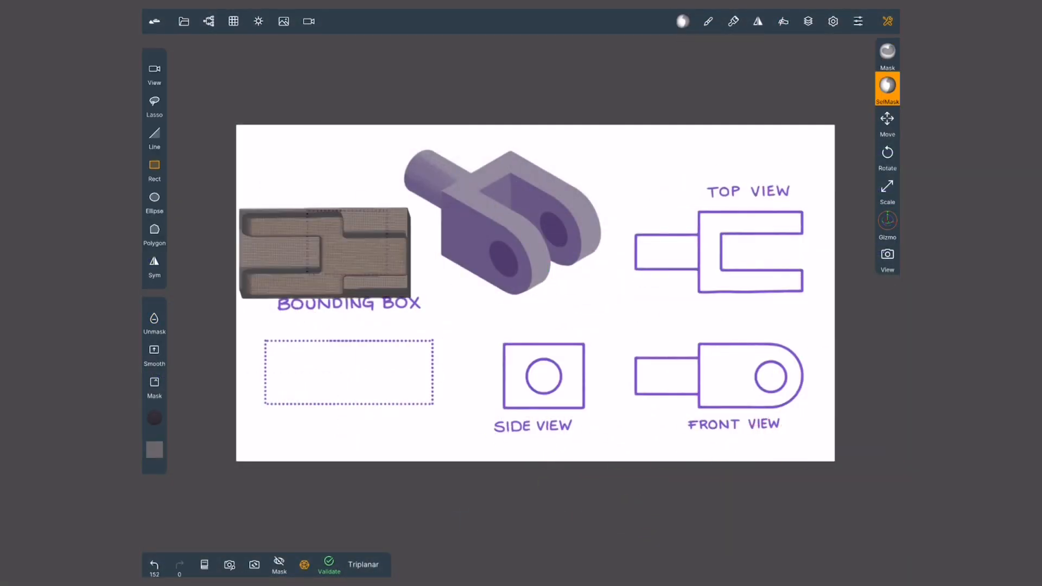